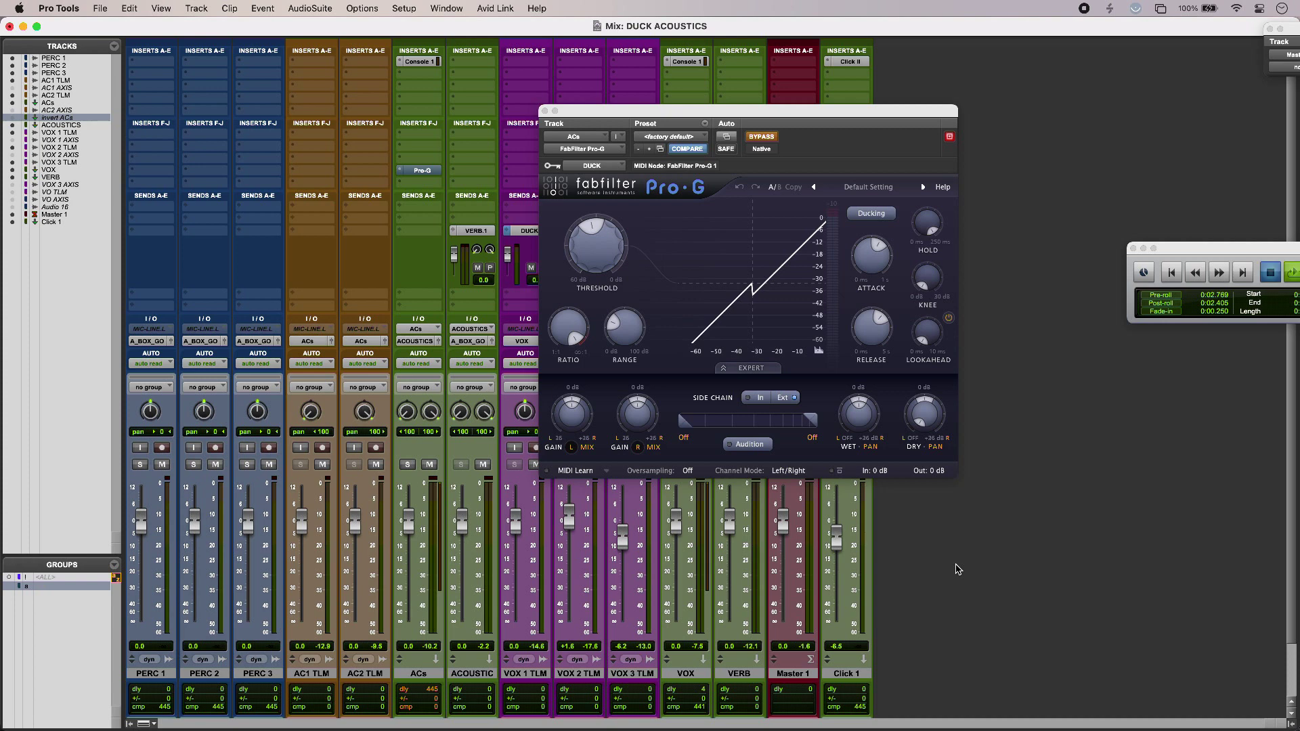
Disable bypass on the FabFilter Pro-G ducker on the ACs track.
left_click(762, 137)
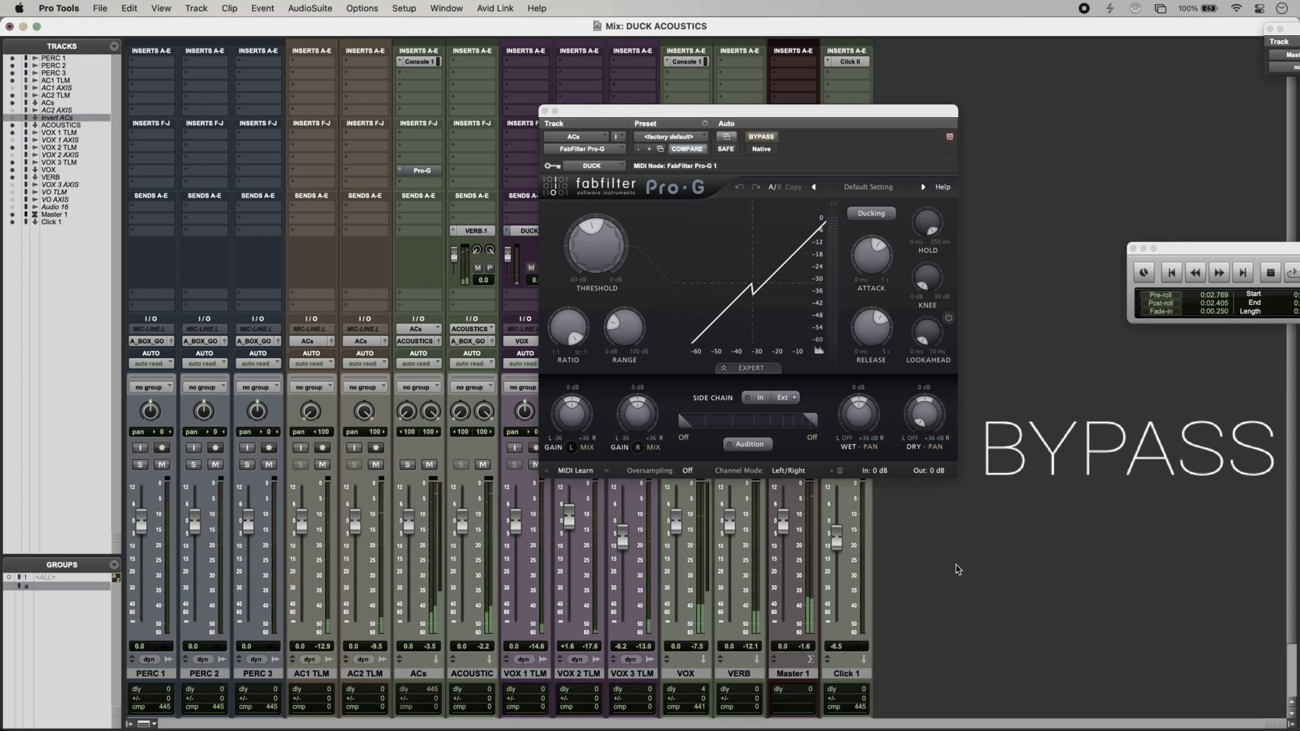
Click the Pro-G header toggle on the ACs track, bringing the ducking range to 100 dB.
left_click(760, 136)
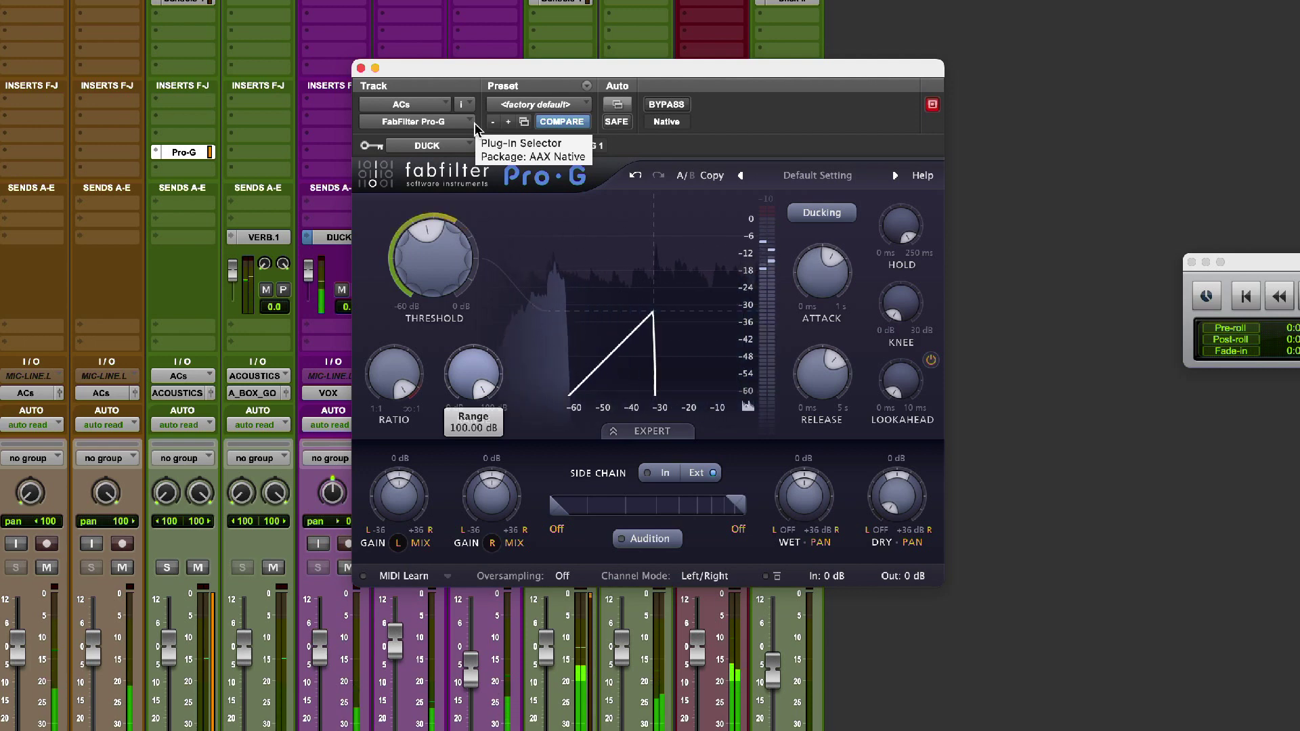
Pull the Pro-G ducking range down from 100 dB to about 21.15 dB.
left_click_drag(474, 380, 474, 394)
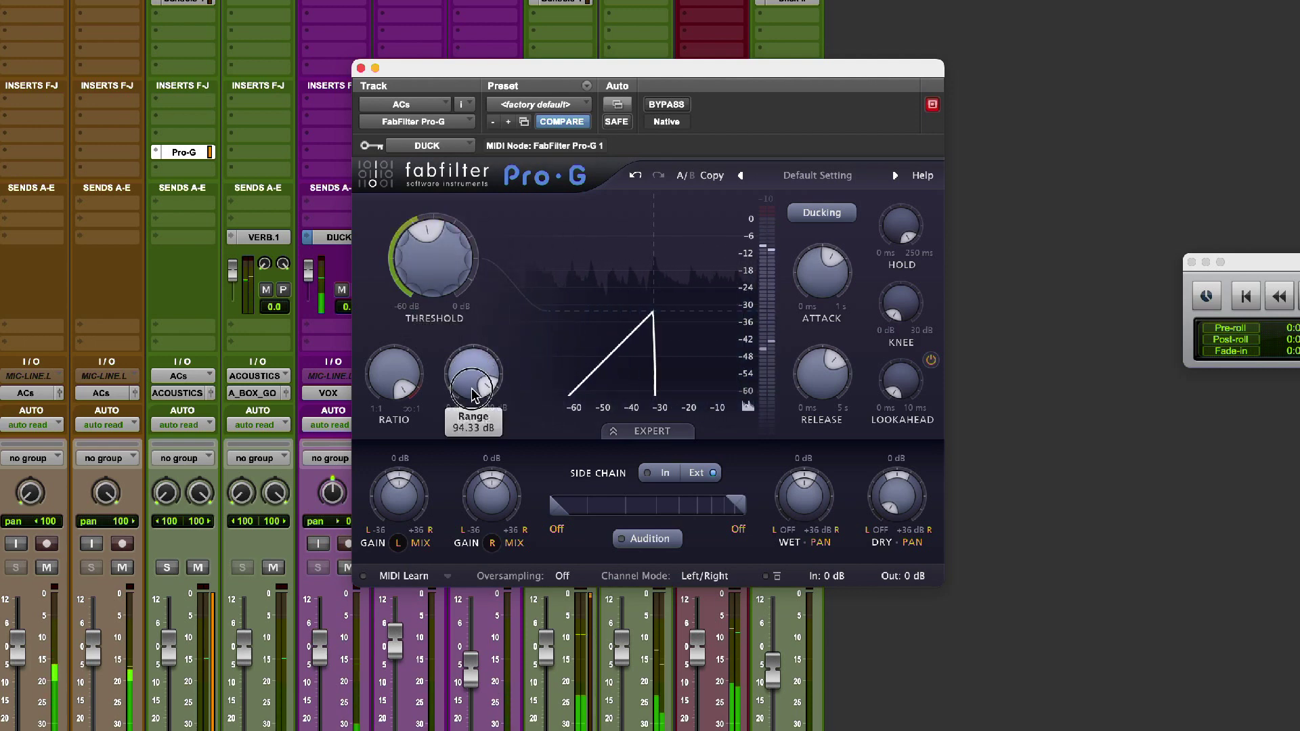
left_click_drag(474, 388, 480, 456)
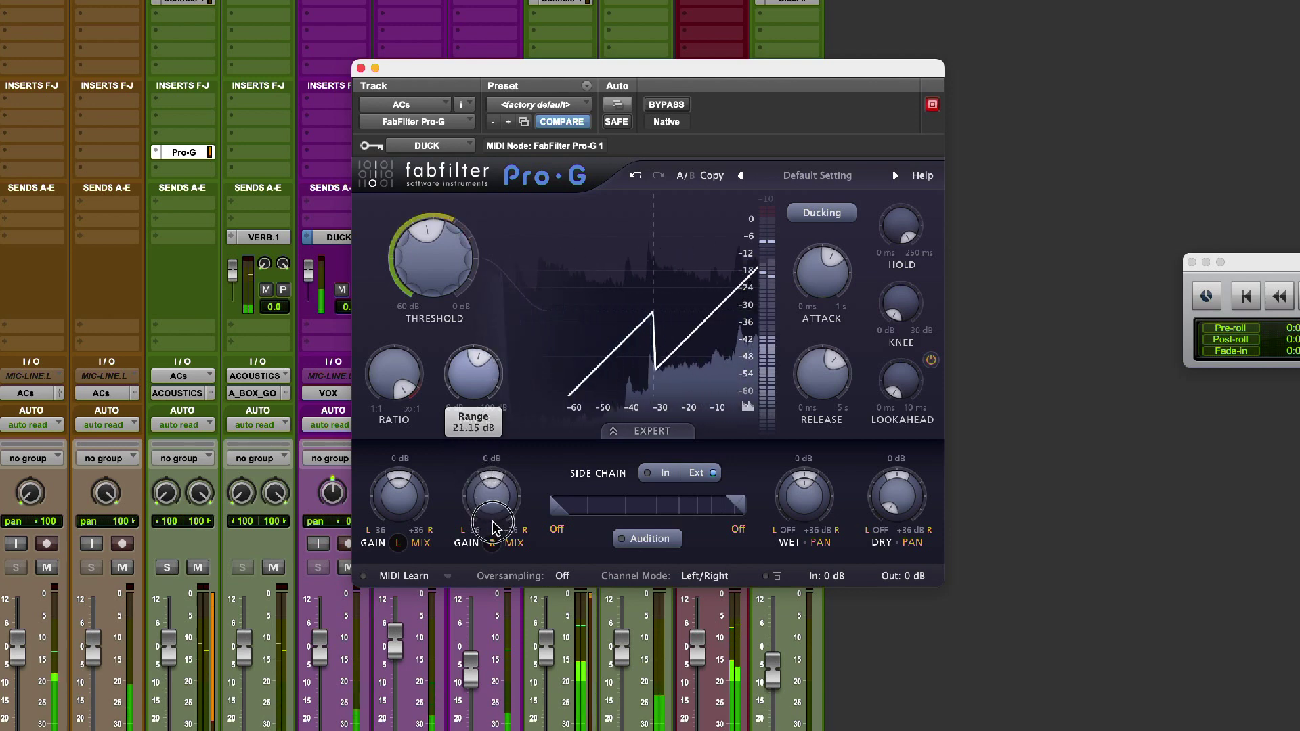
left_click_drag(491, 498, 510, 597)
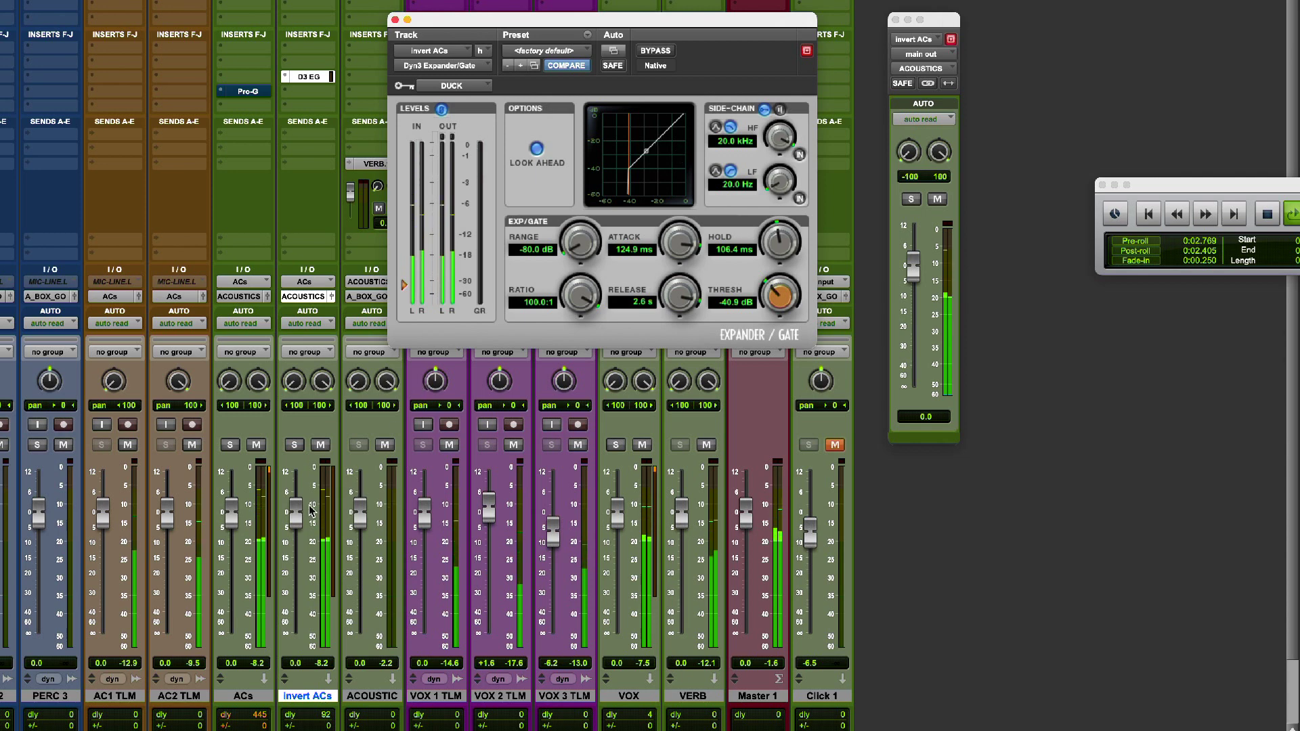
Bring the Invert ACs fader down through -1.4 and -2.2 to -4.1 dB.
left_click_drag(299, 506, 299, 520)
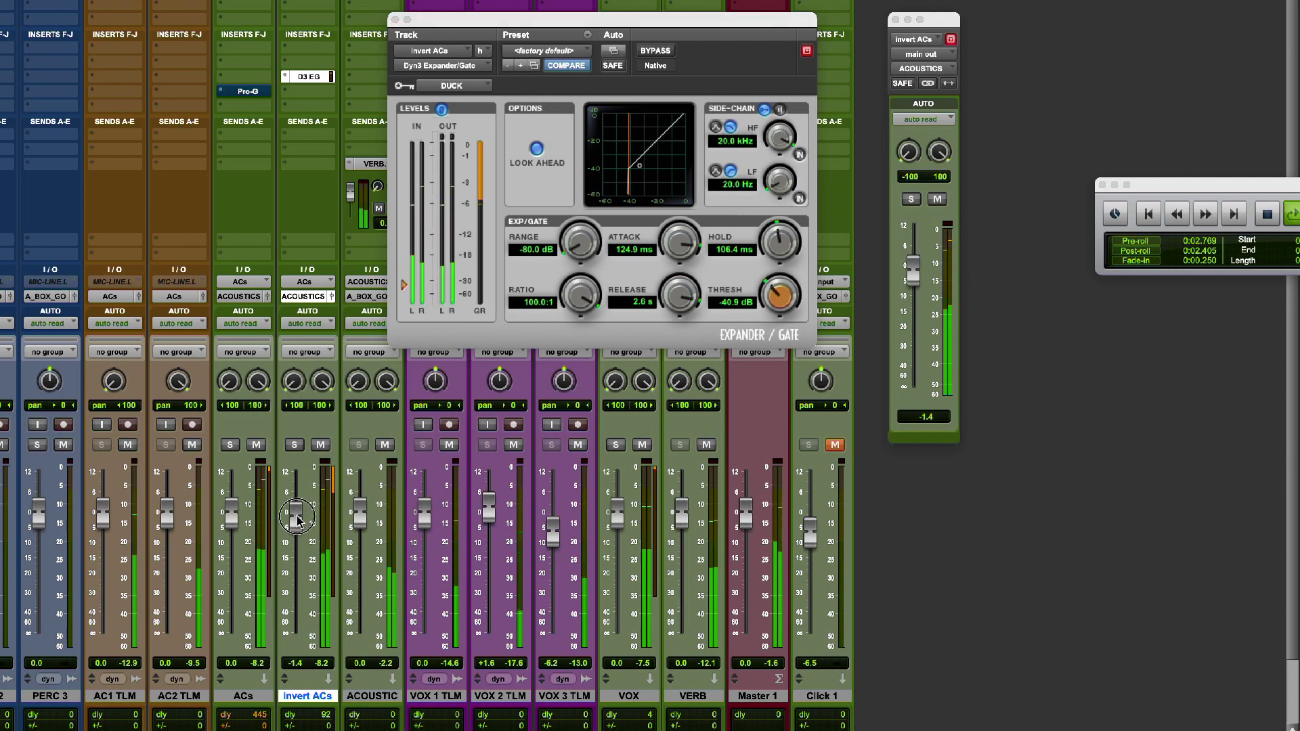
left_click_drag(299, 514, 300, 528)
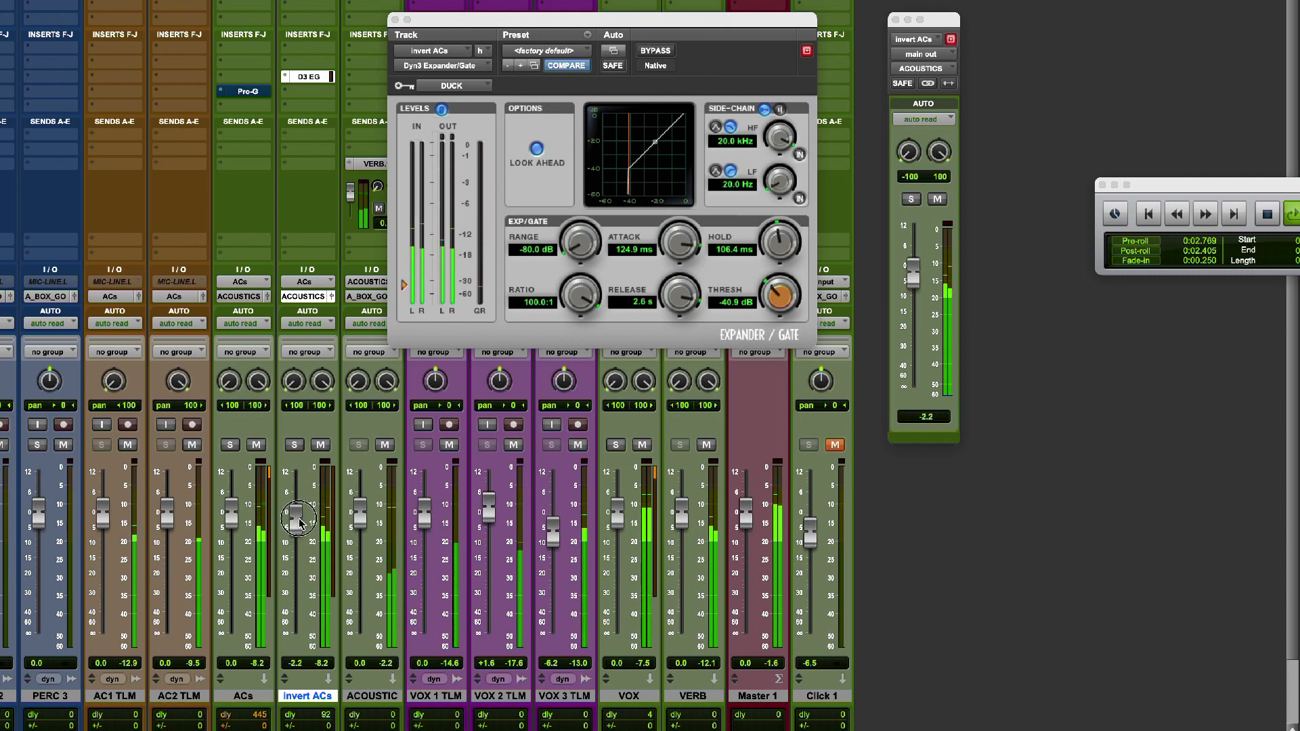
left_click_drag(299, 518, 299, 531)
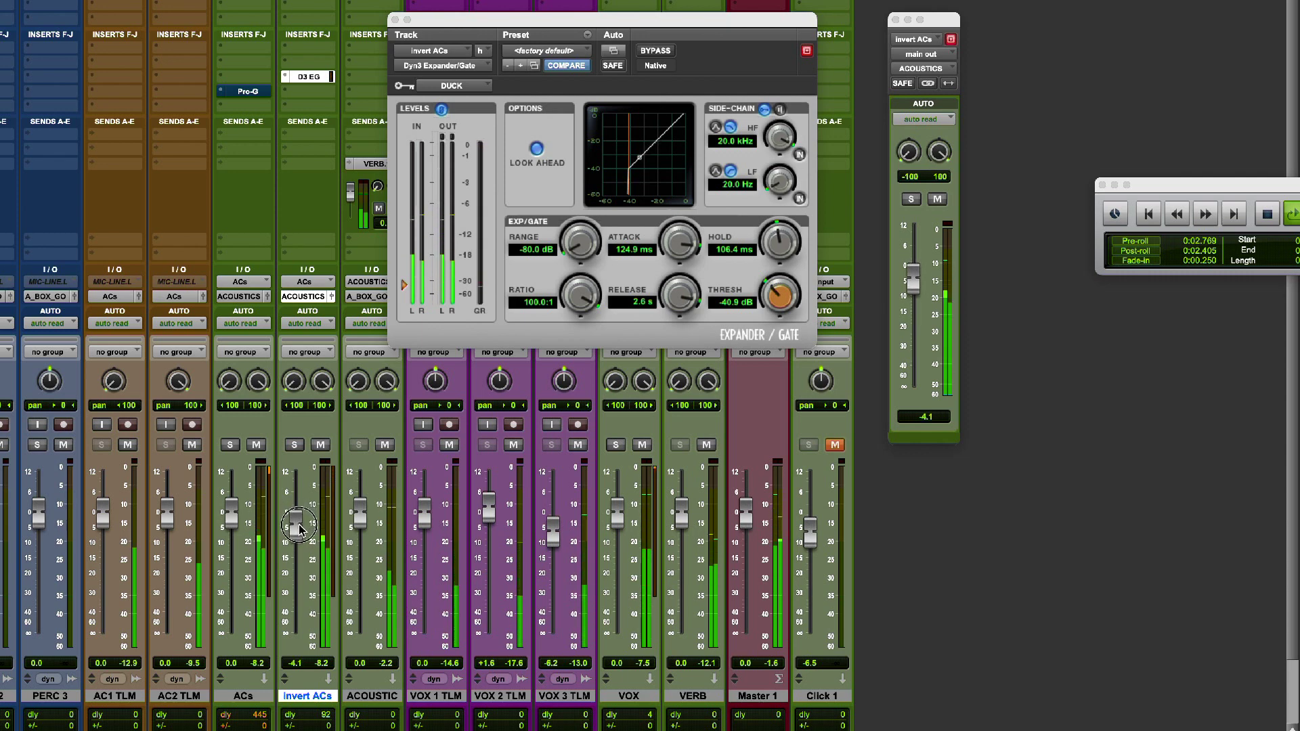